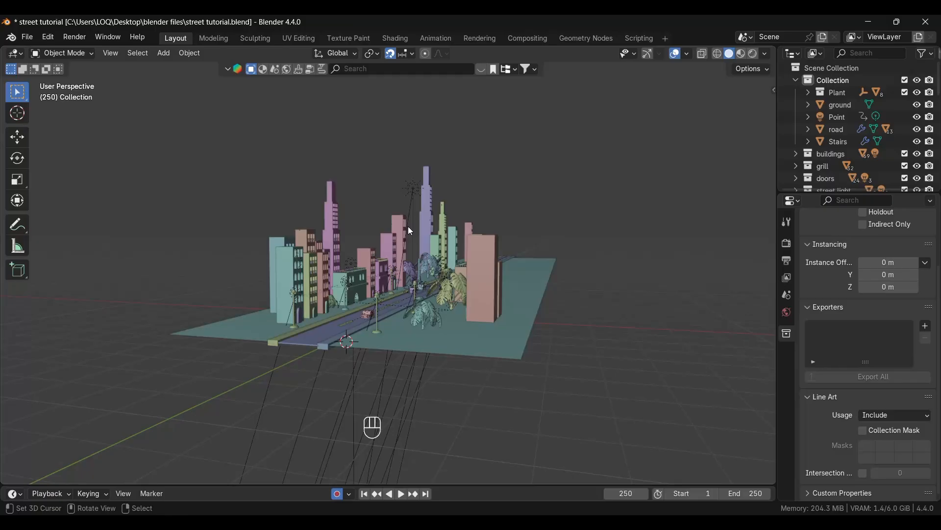
# Place the 3D cursor on the street and add a Camera there.
pyautogui.click(370, 226)
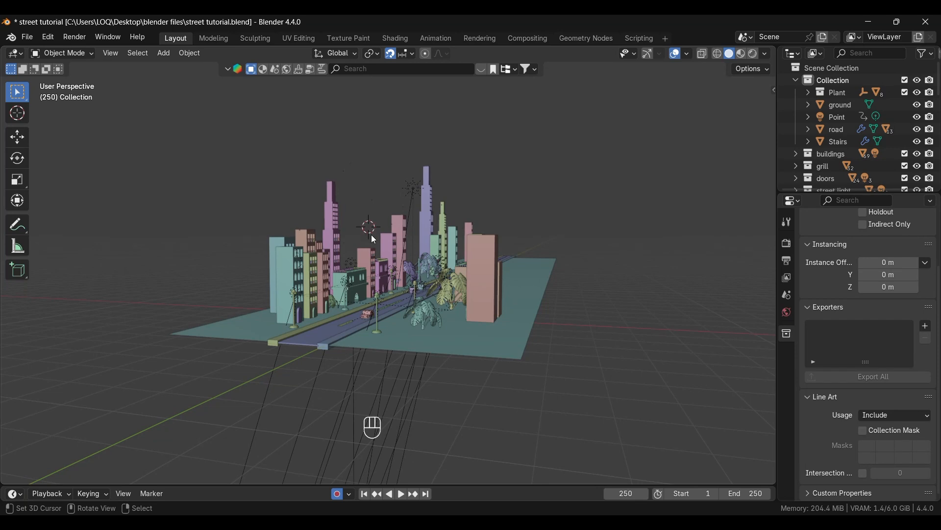
pyautogui.press('shift+a')
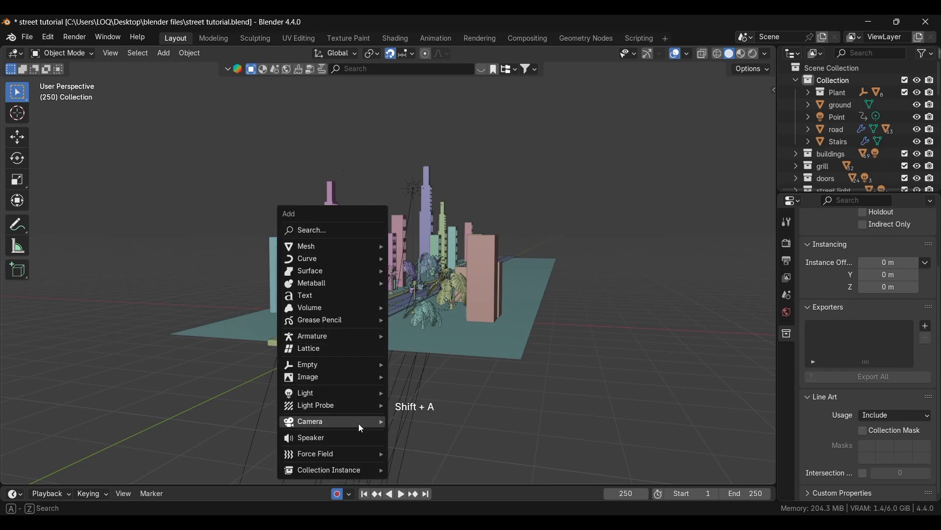
pyautogui.click(310, 423)
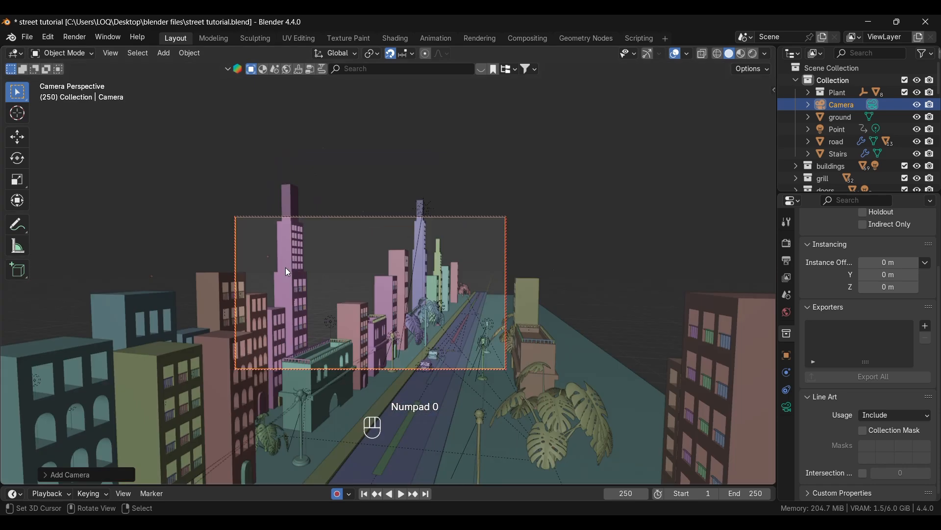
pyautogui.moveTo(387, 299)
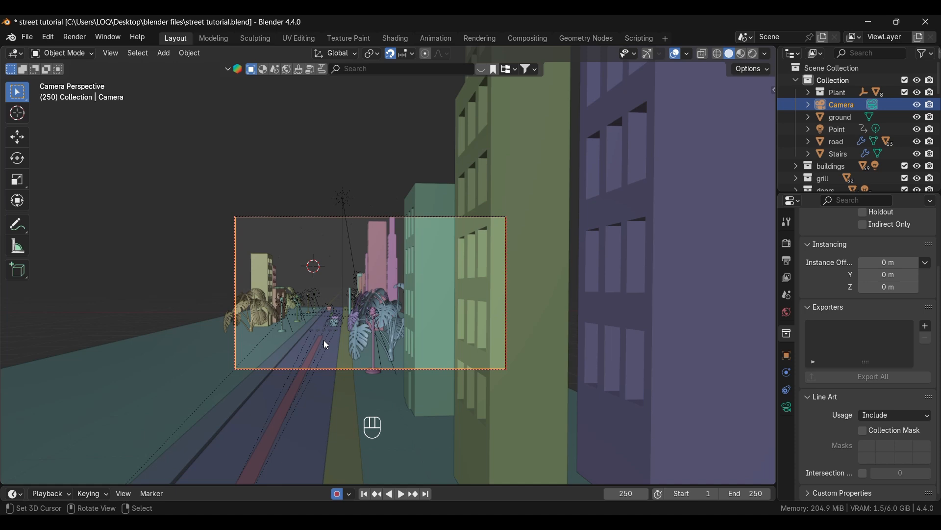
pyautogui.moveTo(568, 330)
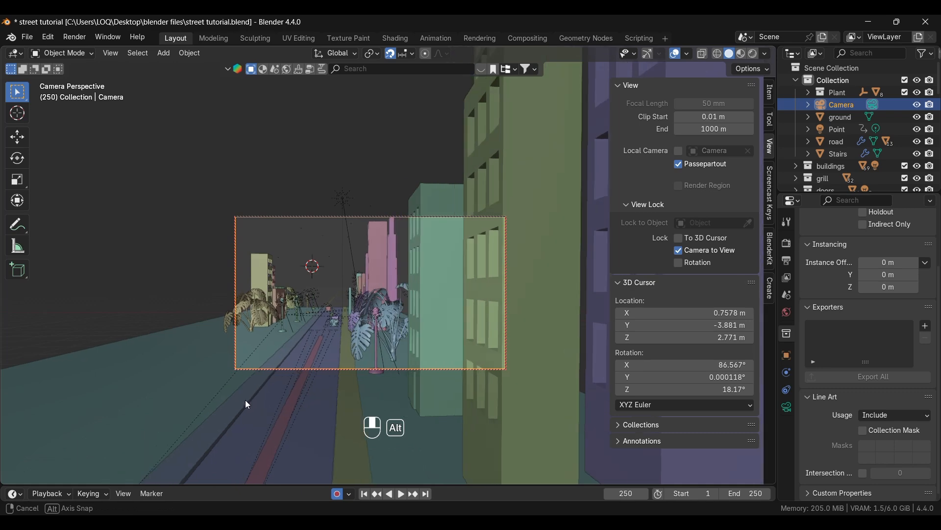
# Reframe the locked camera view to look down the road.
pyautogui.moveTo(245, 404); pyautogui.dragTo(283, 413)
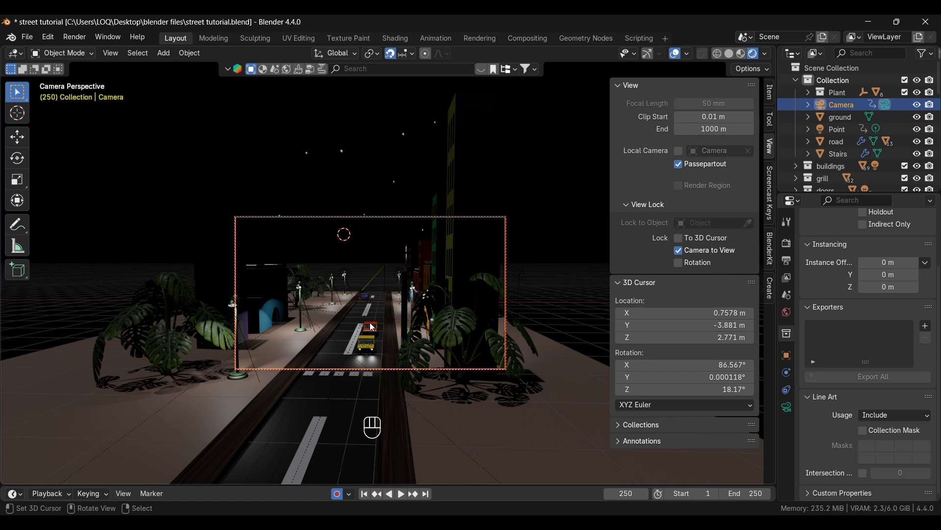
# Re-enter the camera view and switch on Auto Keying to record the frame-1 position.
pyautogui.press('KP_0')
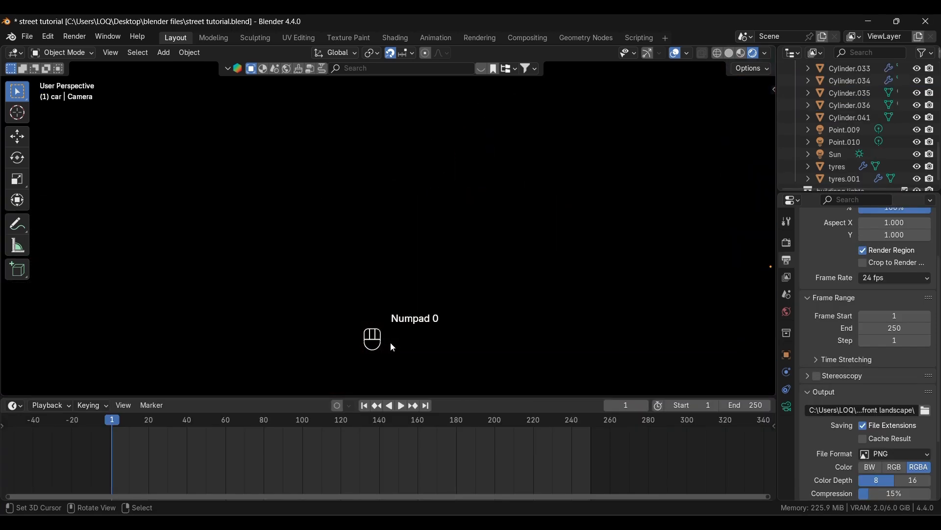
pyautogui.press('KP_0')
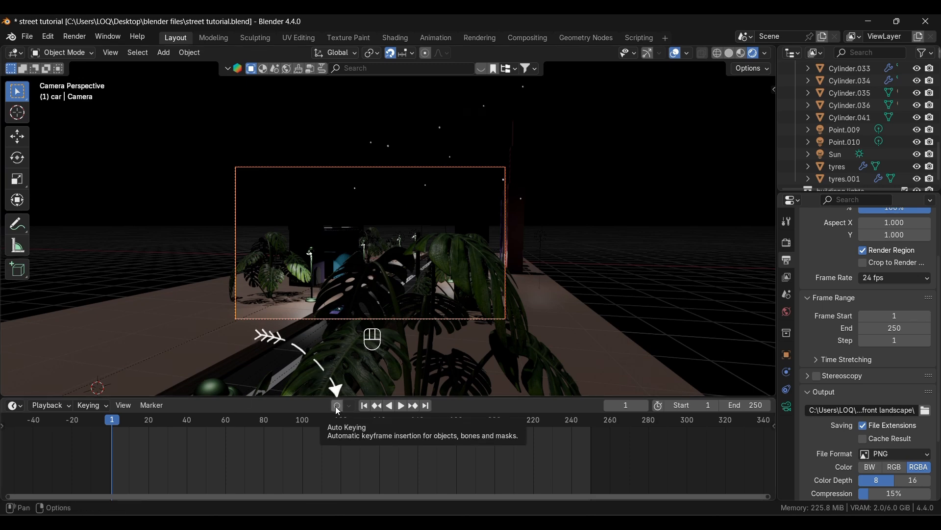
pyautogui.click(337, 405)
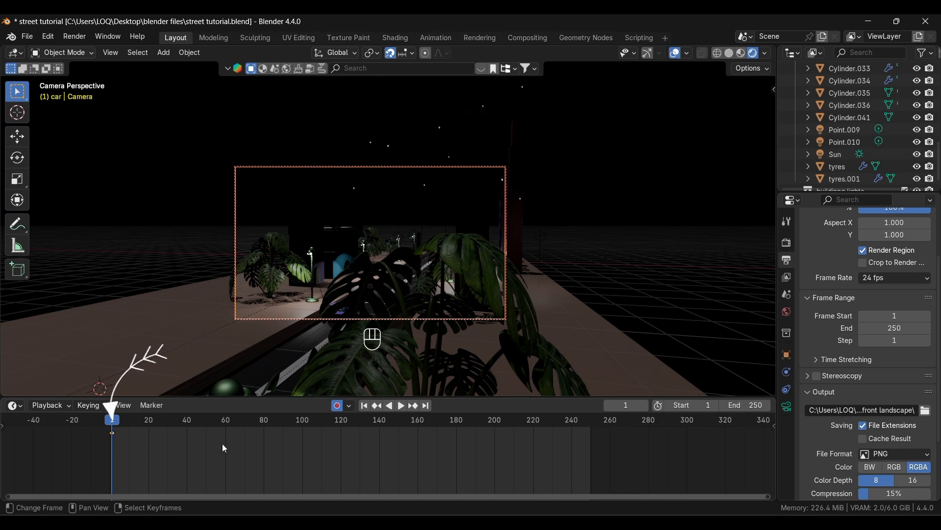
# Key the camera further down the street at frame 120 and beside the buildings at frame 250.
pyautogui.click(341, 419)
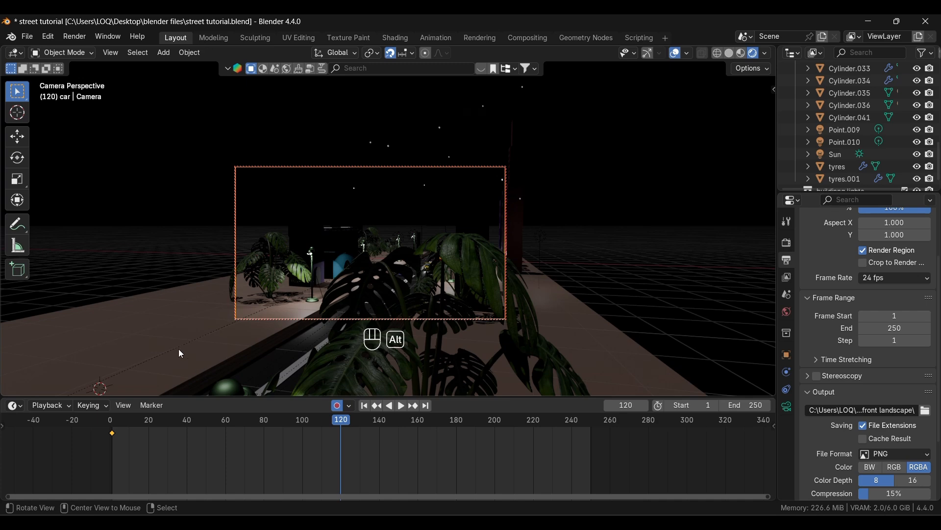
pyautogui.moveTo(179, 353); pyautogui.dragTo(191, 356)
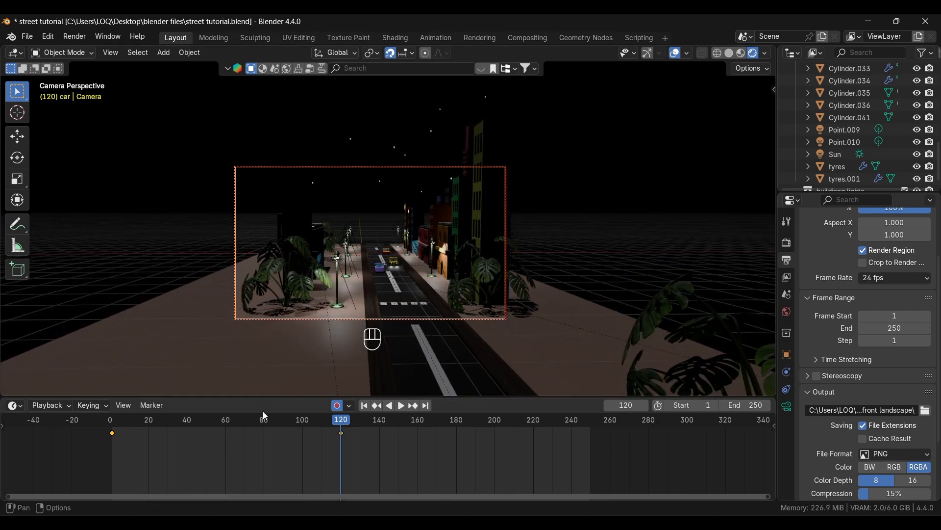
pyautogui.moveTo(342, 439)
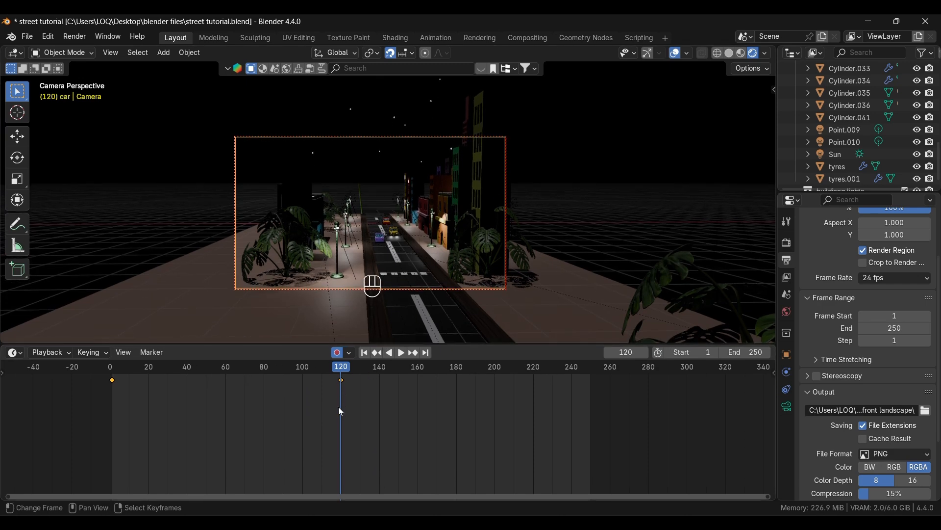
pyautogui.click(590, 366)
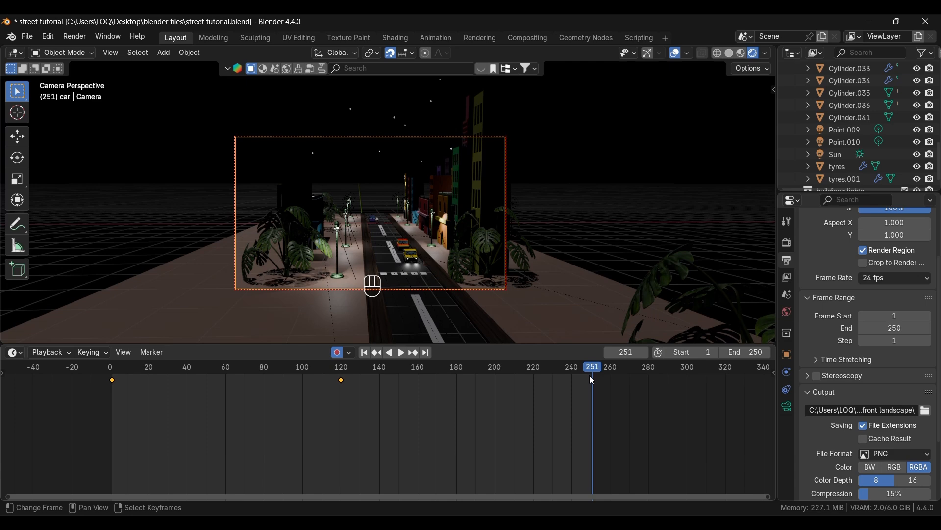
pyautogui.press('Left')
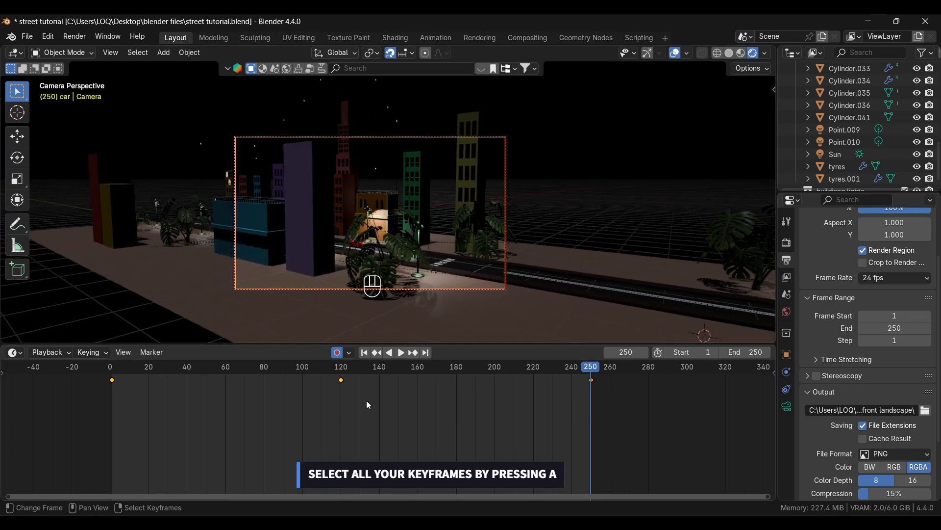
# Set the camera keyframes at frames 1, 120 and 250 to Linear interpolation.
pyautogui.click(365, 366)
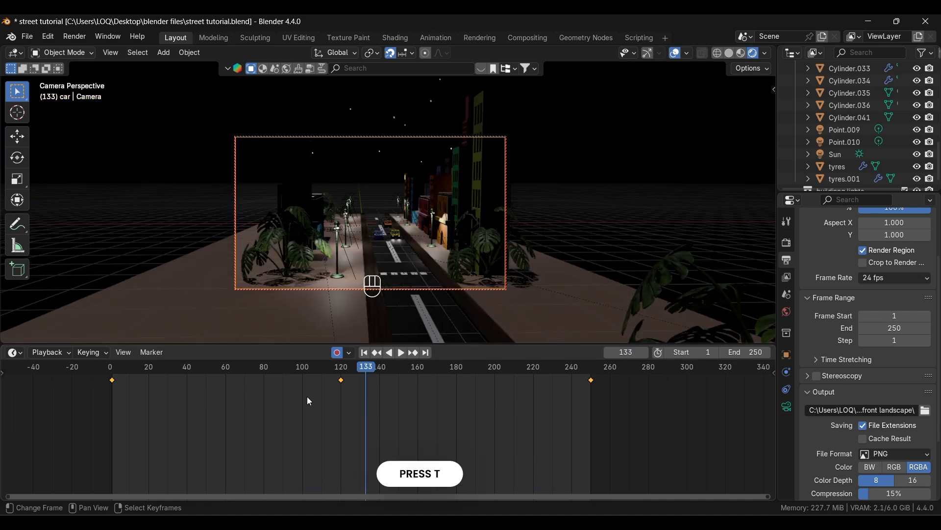
pyautogui.press('t')
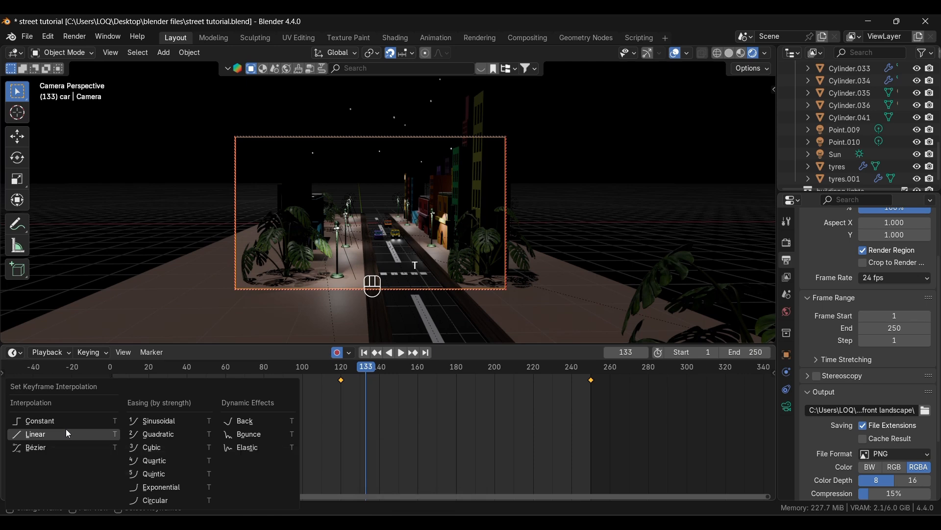
pyautogui.click(37, 433)
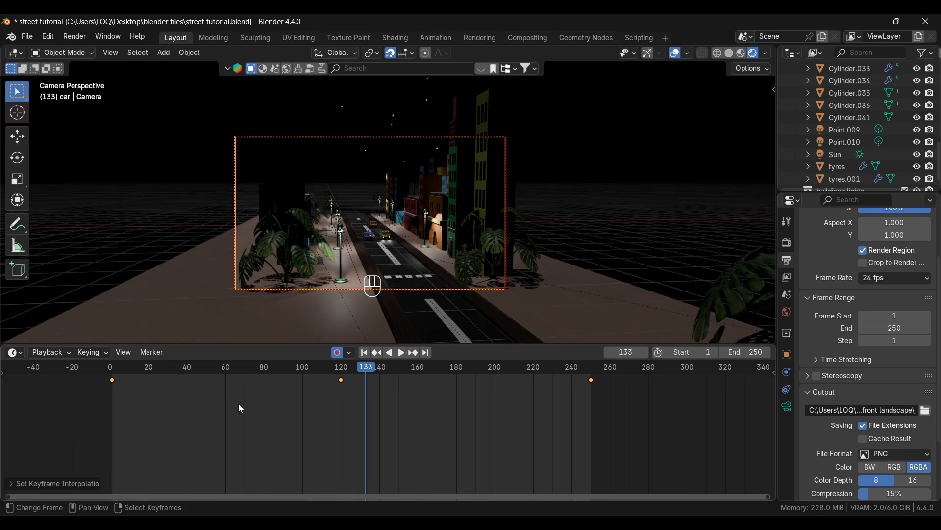
# Play the camera animation and shift the middle keyframe to around frame 118.
pyautogui.click(400, 352)
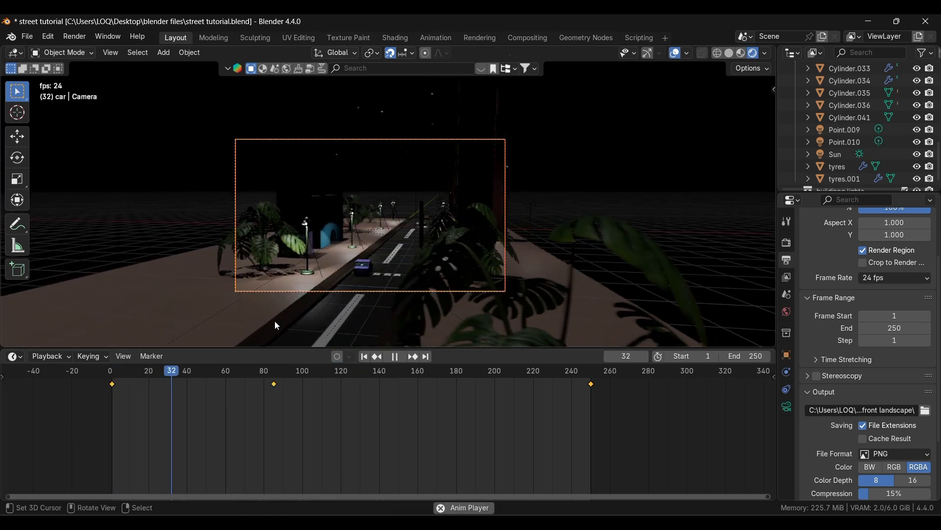
pyautogui.click(394, 355)
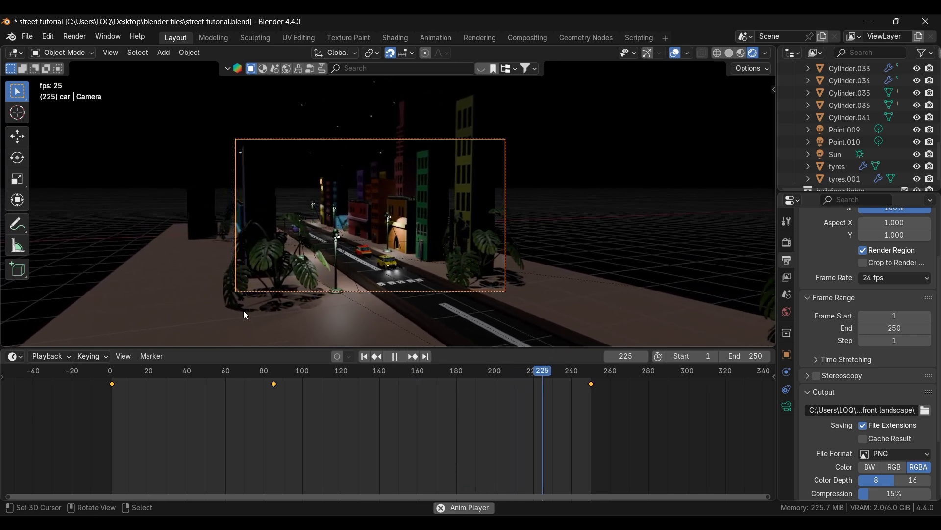
pyautogui.click(154, 370)
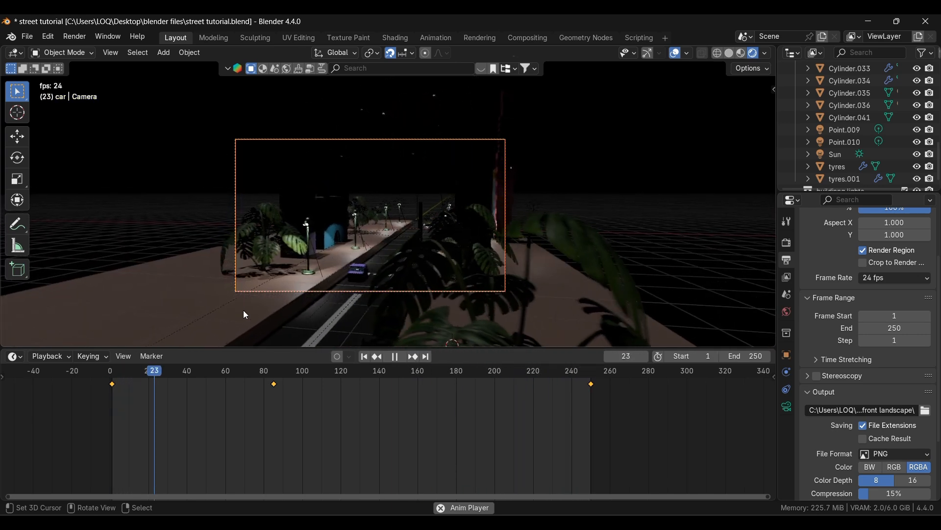
pyautogui.click(394, 355)
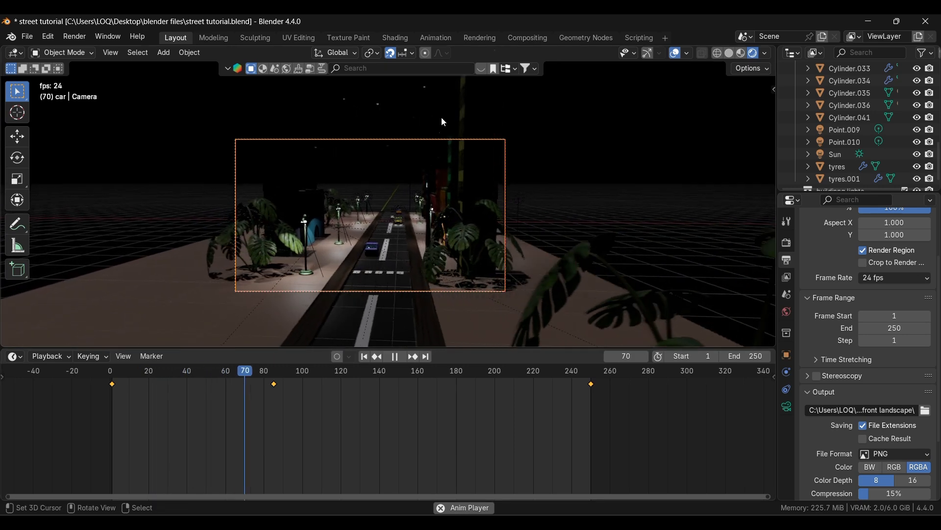
pyautogui.click(395, 358)
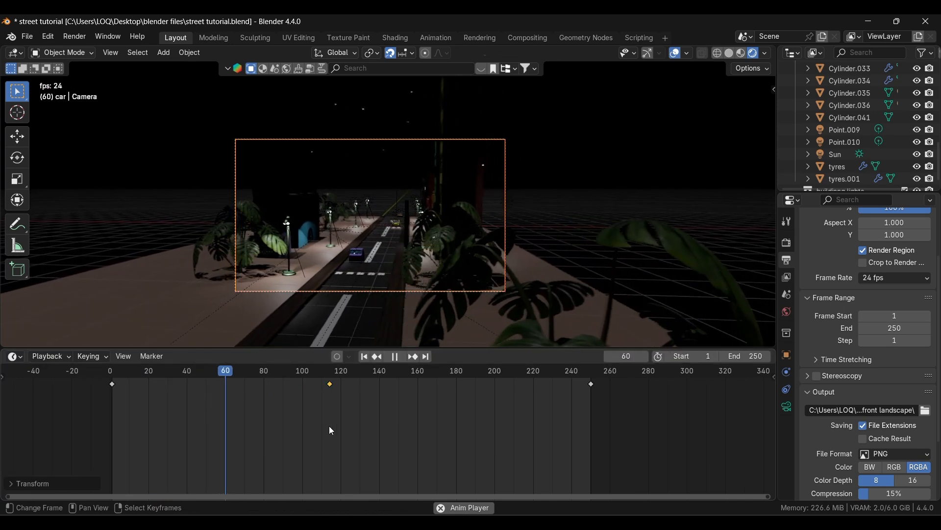
pyautogui.click(395, 356)
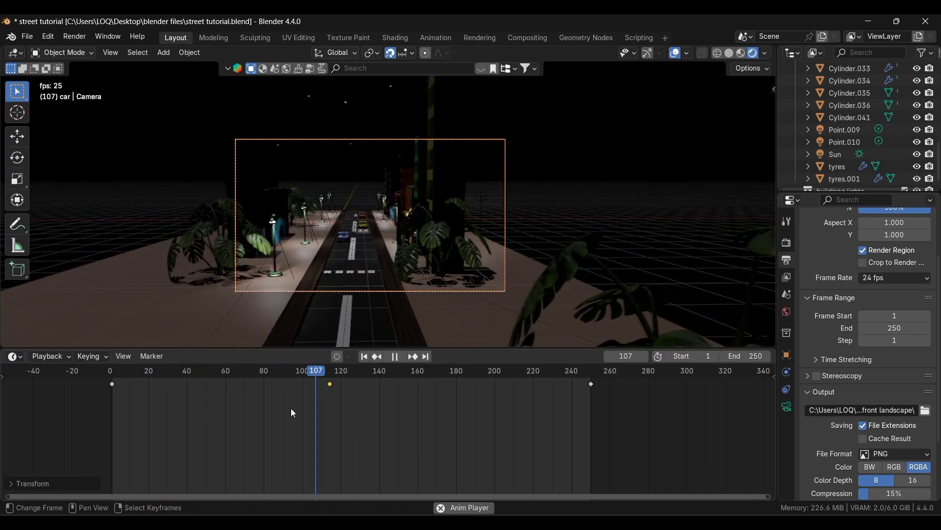